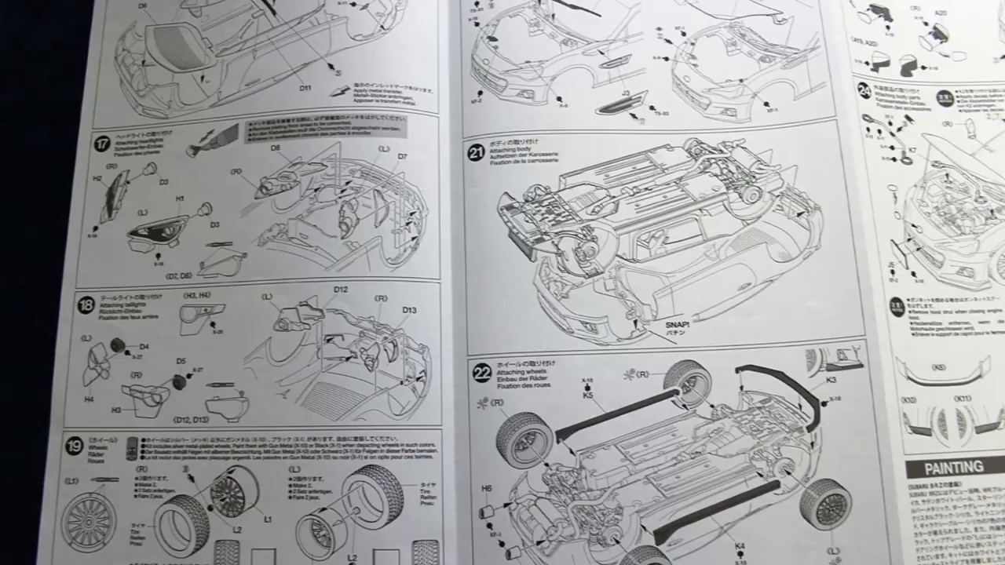
scroll(right, 3)
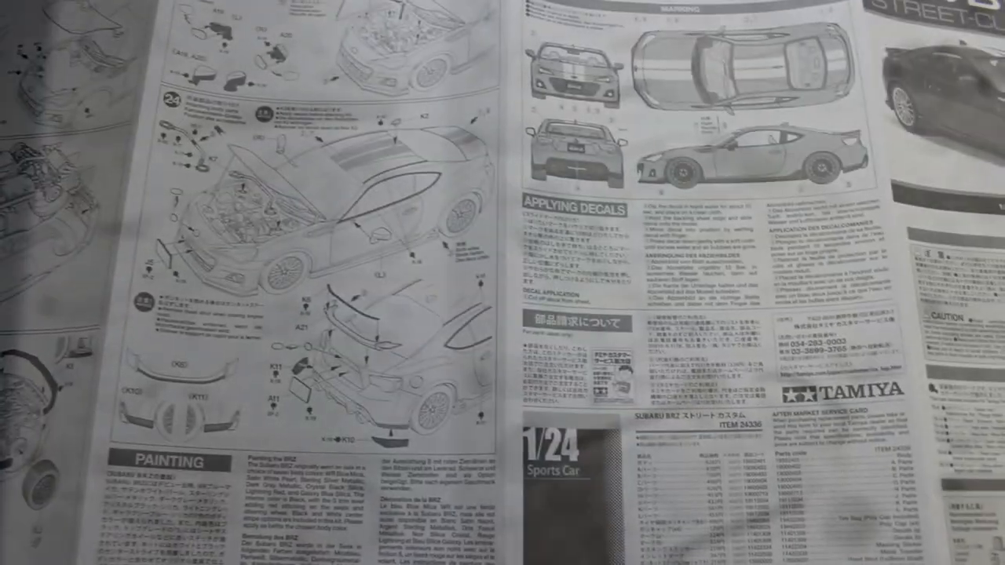